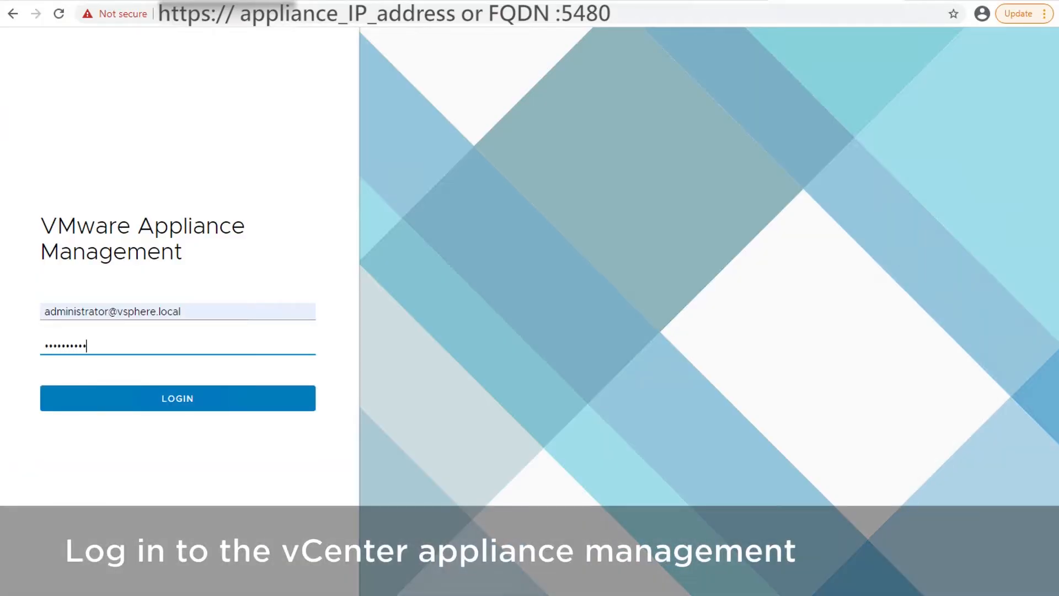
Step: Log in to the appliance as administrator with the entered SSO credentials
left_click(177, 398)
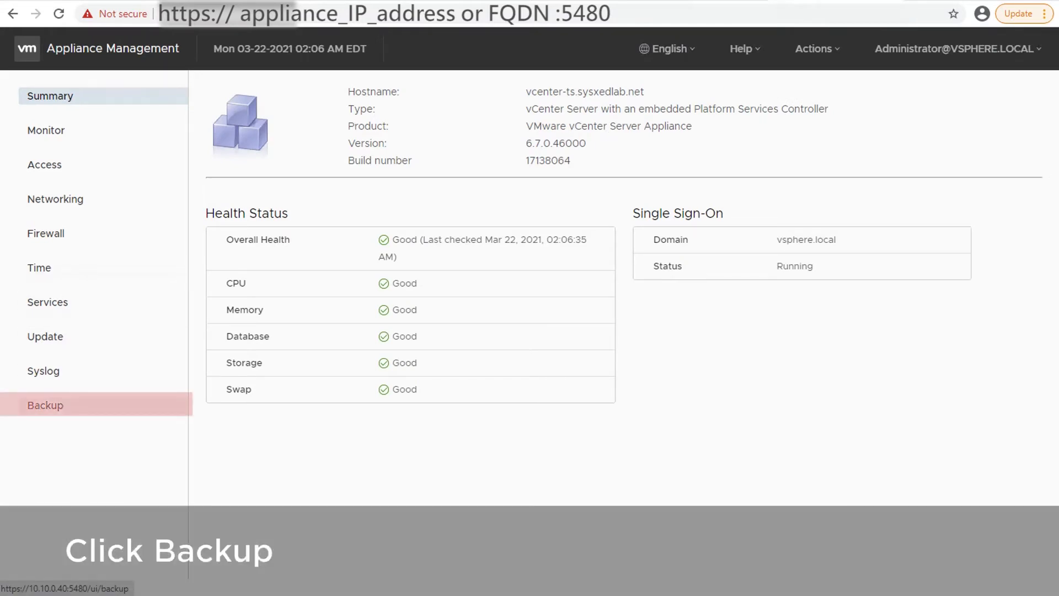
Step: Go to the Backup page from the left navigation pane
left_click(45, 405)
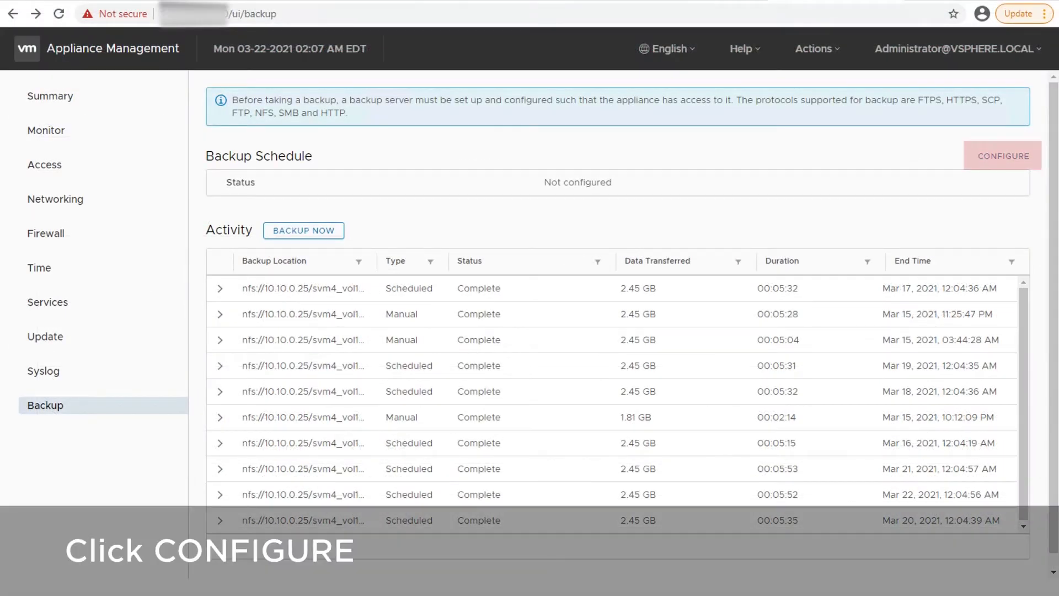
left_click(1003, 156)
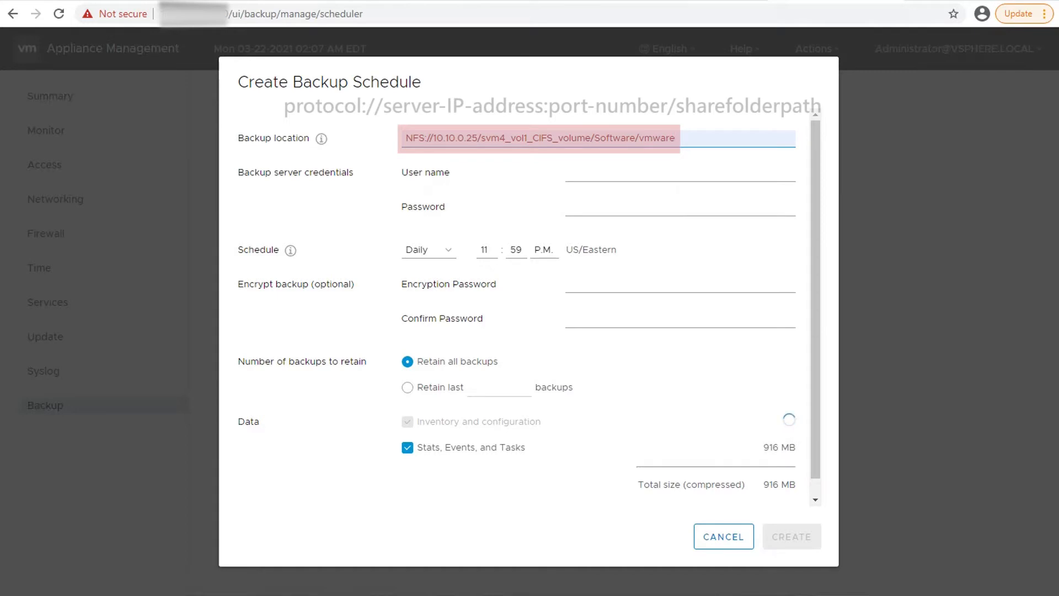
type("administrator@vsphere.local")
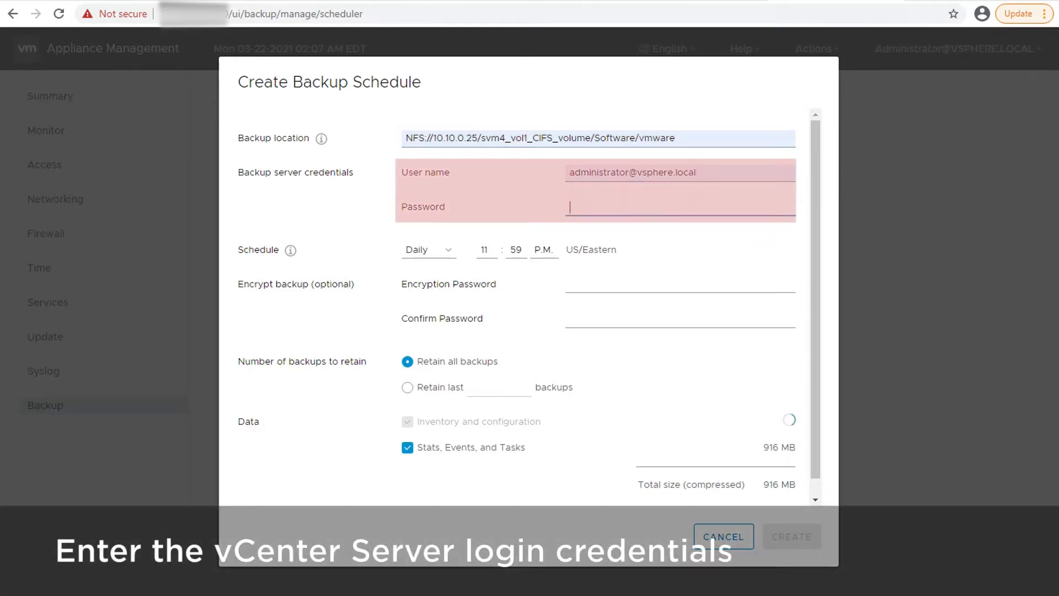
type("password")
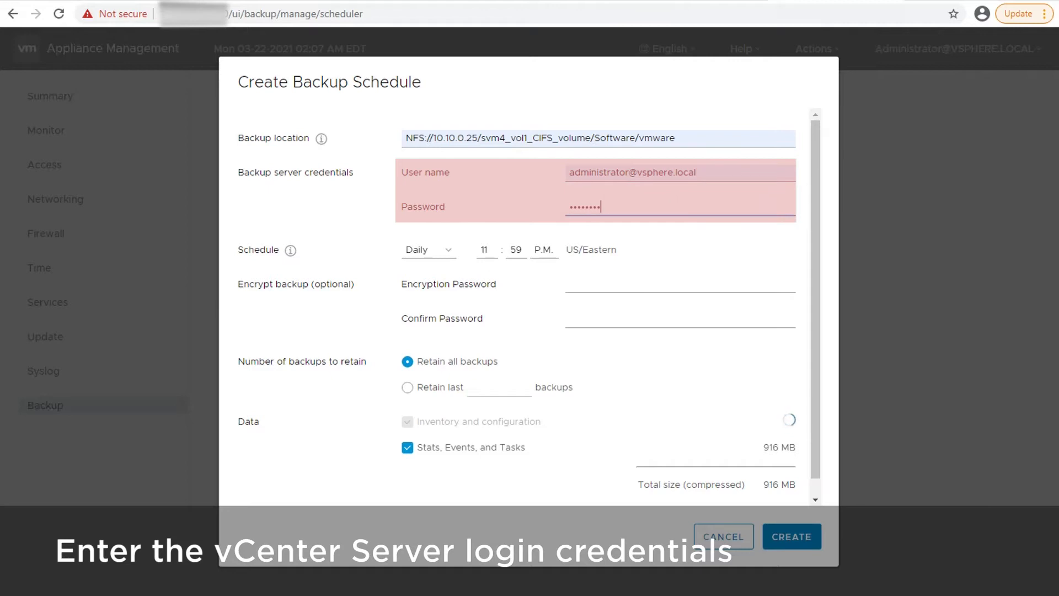
type("••••")
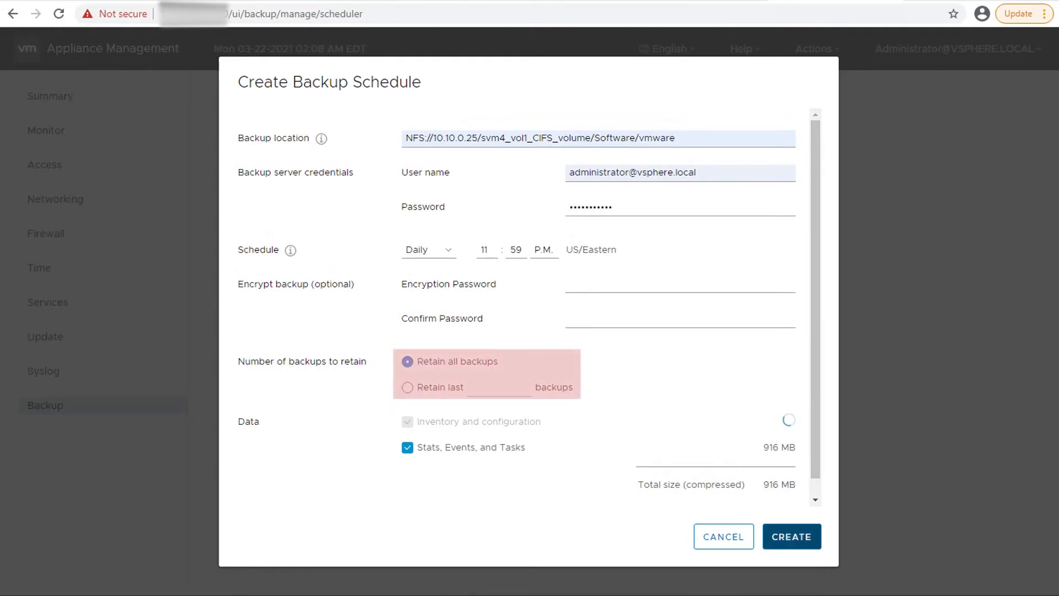
Step: Set the schedule to retain the last 1 backup and create it
left_click(407, 388)
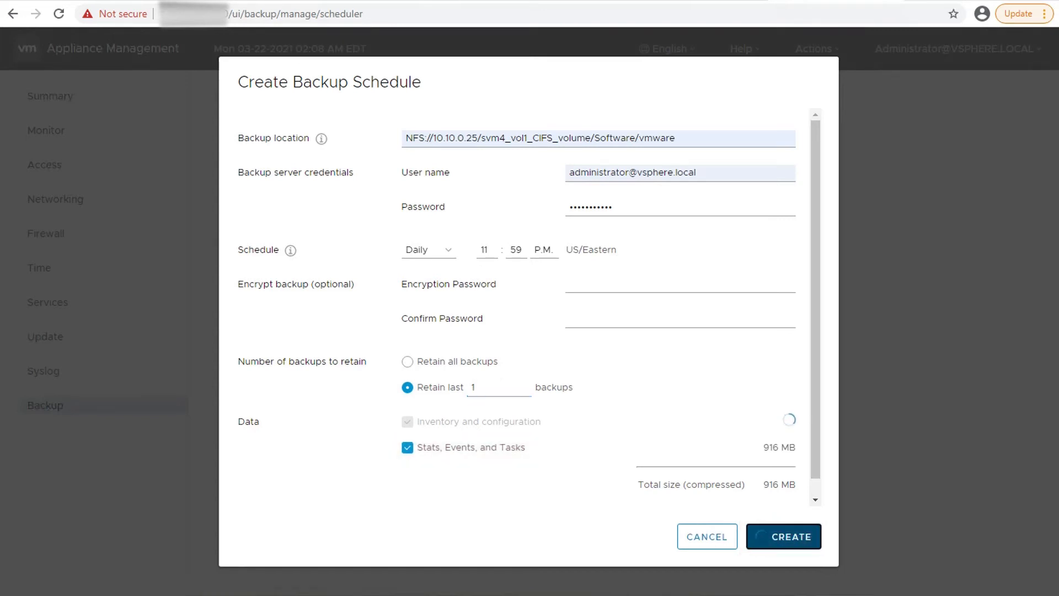
left_click(783, 535)
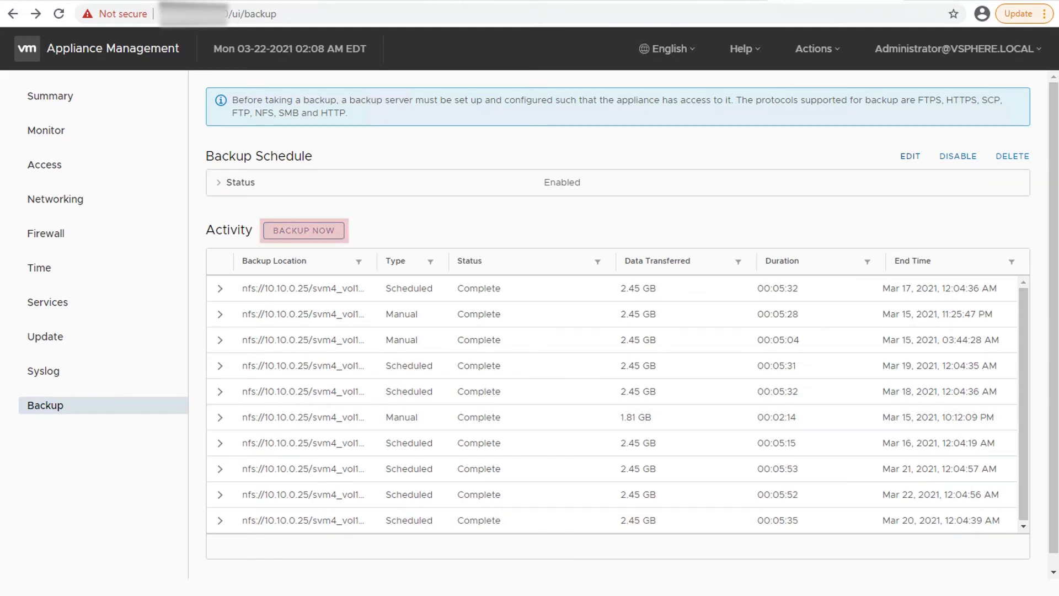
Step: Run a manual backup 'test-backup' reusing the schedule's location and user name
left_click(304, 230)
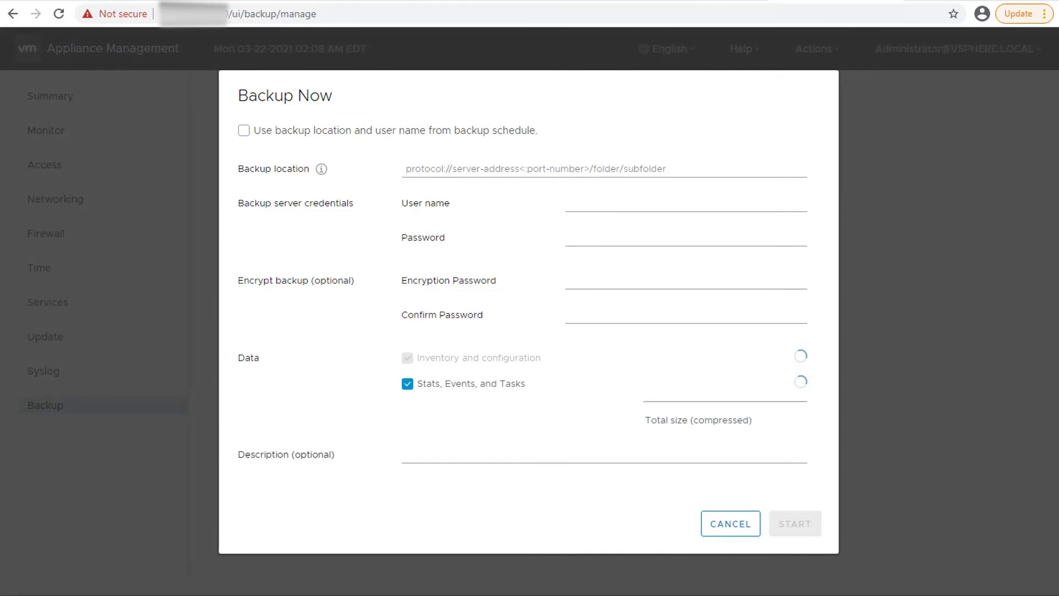
left_click(243, 130)
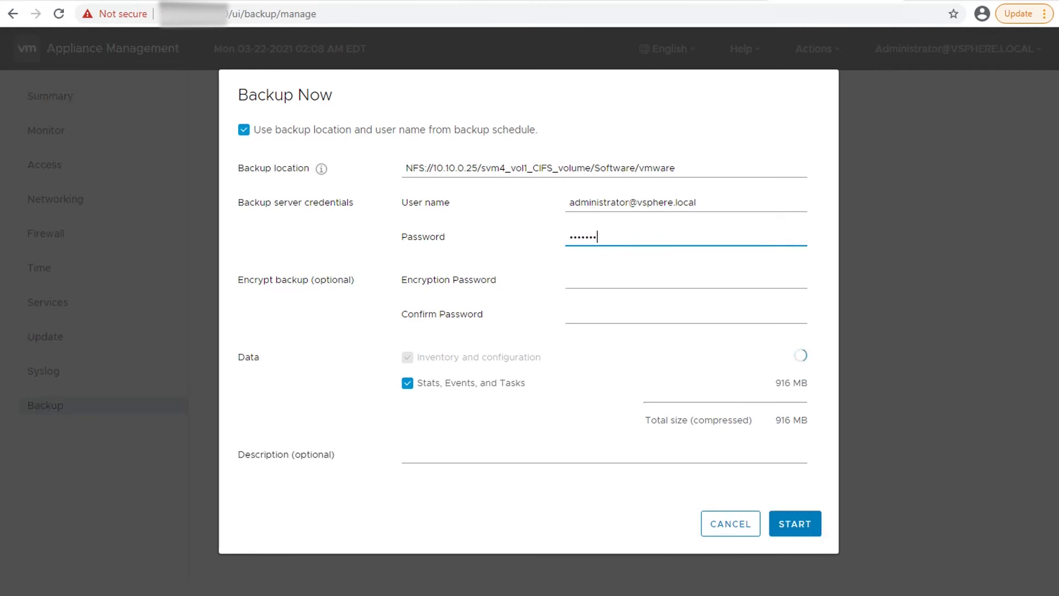
type("password")
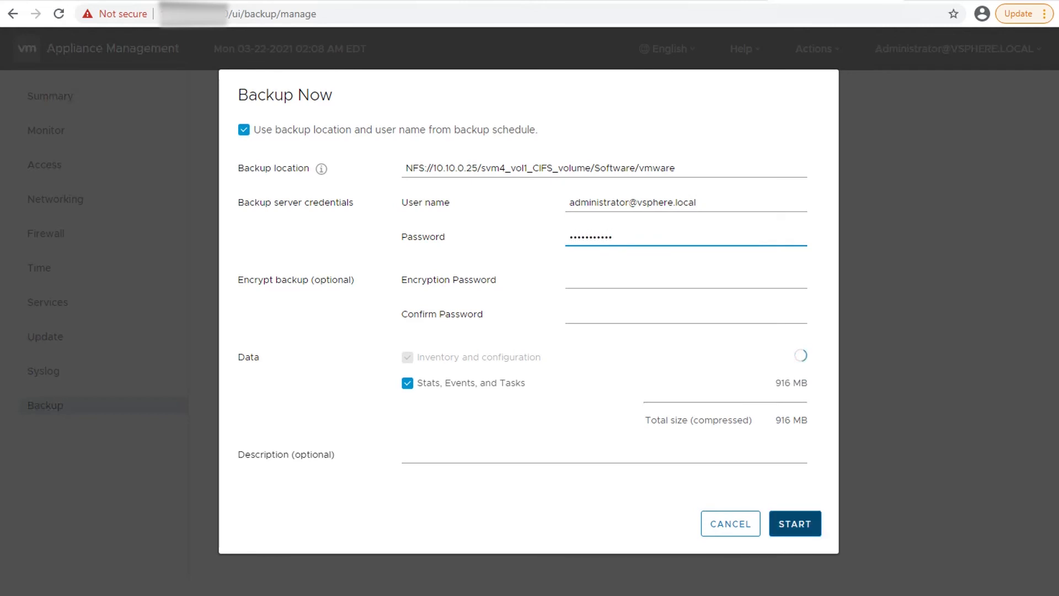
type("test-backup")
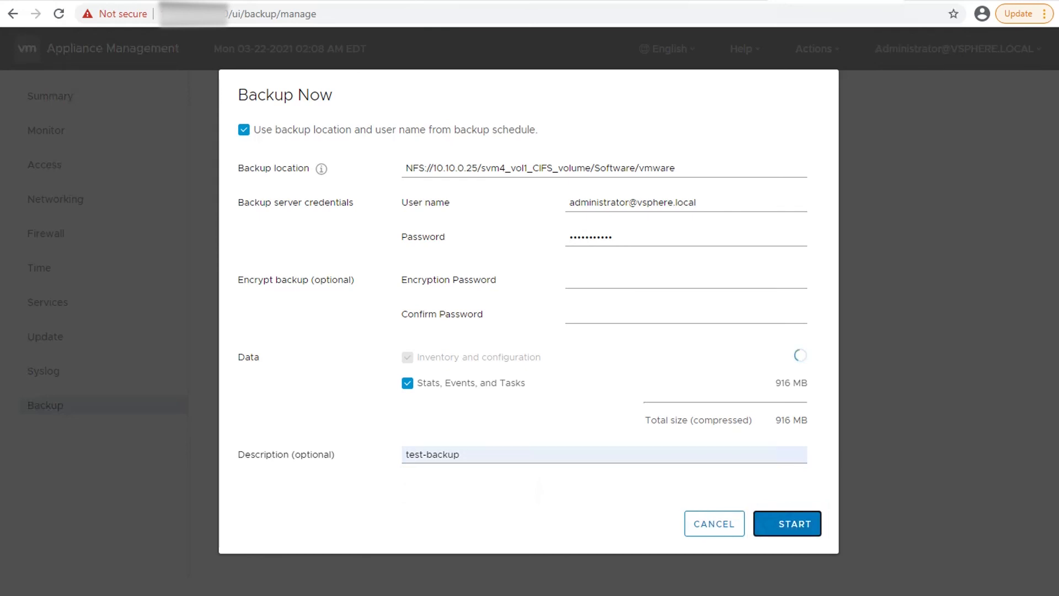
left_click(785, 523)
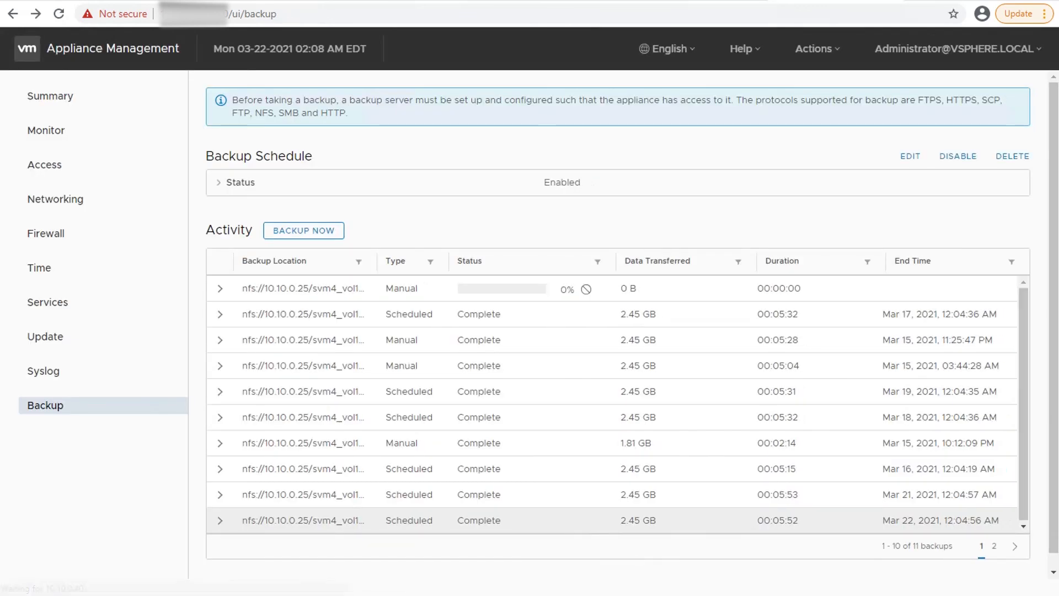